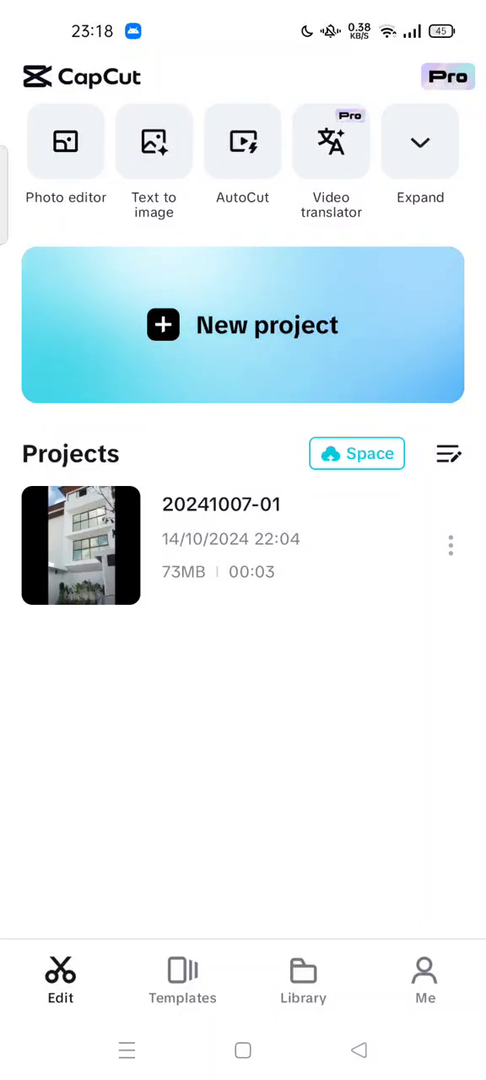
- Open the saved building-clip project and dismiss the update prompt to reach the editor
click(80, 545)
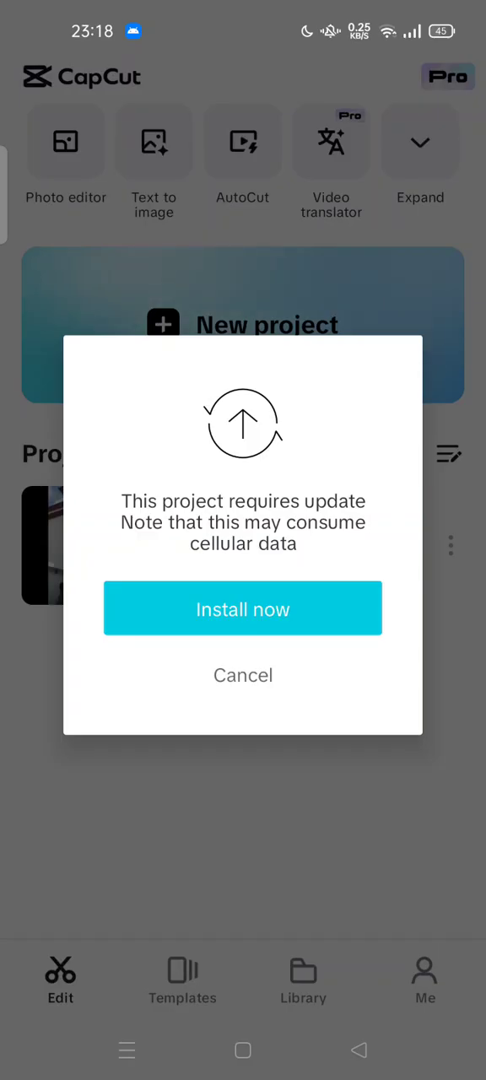
click(243, 607)
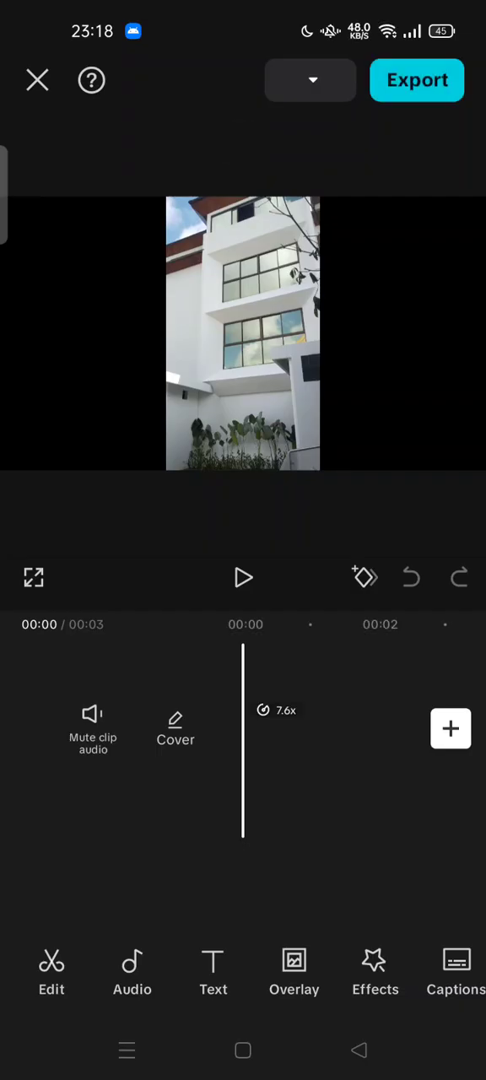
- Play and pause the building clip, select it in the timeline and scroll its toolbar toward Effects
click(242, 577)
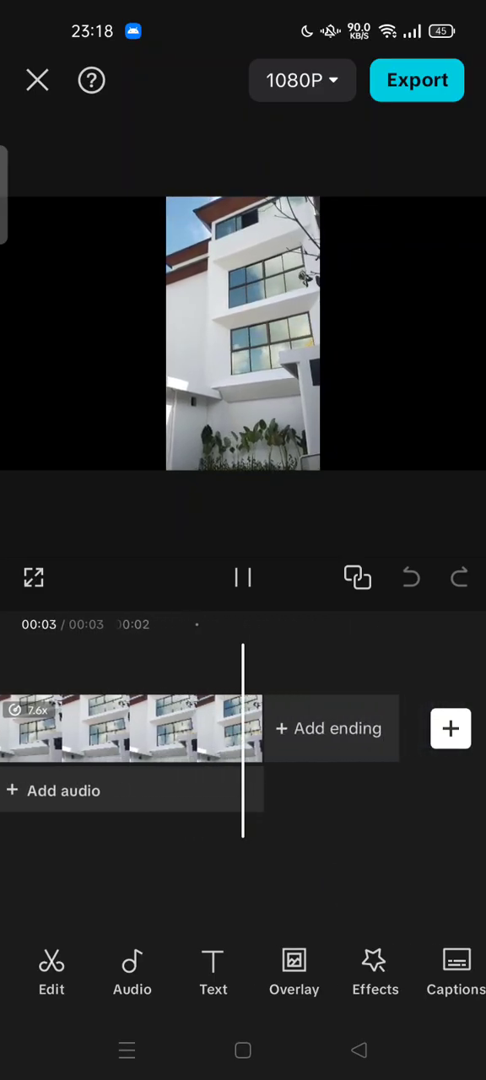
click(243, 577)
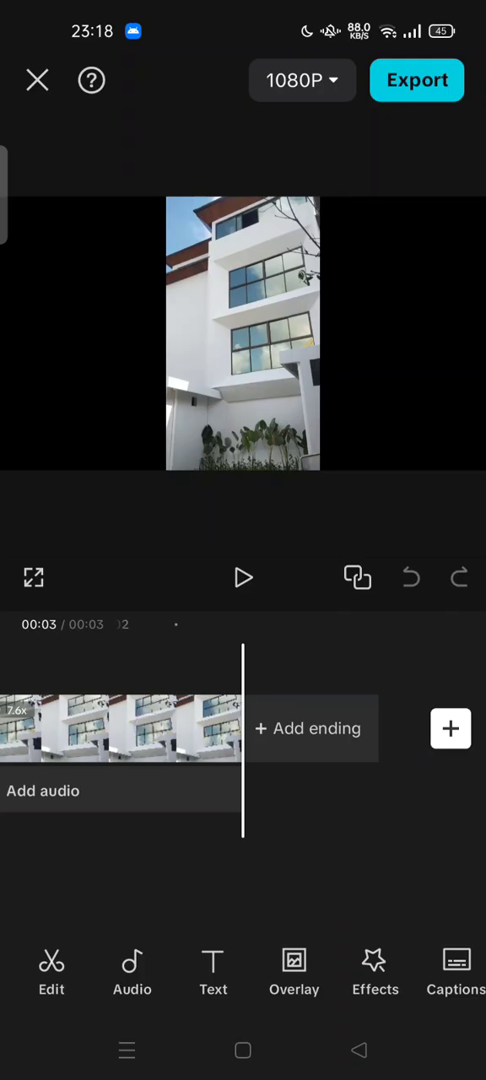
click(168, 728)
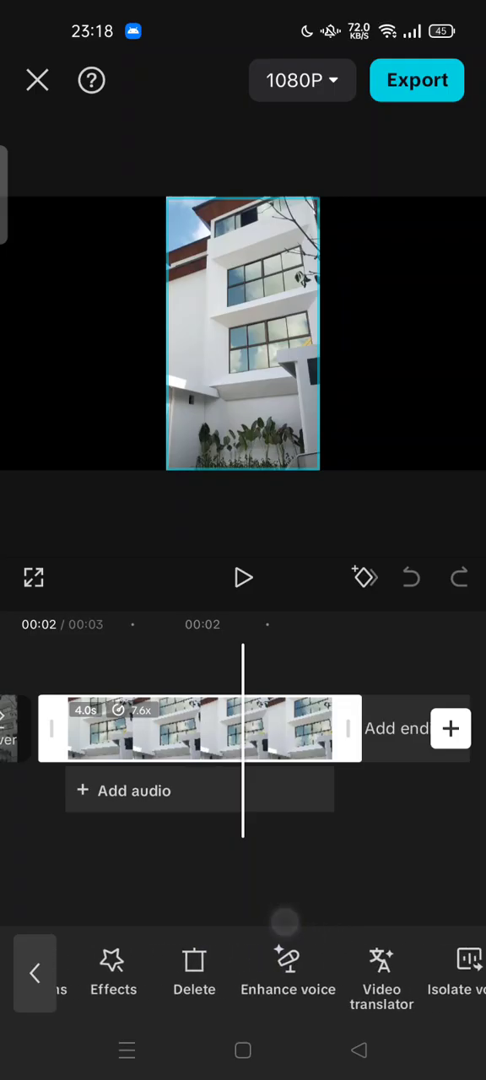
scroll(left, 3)
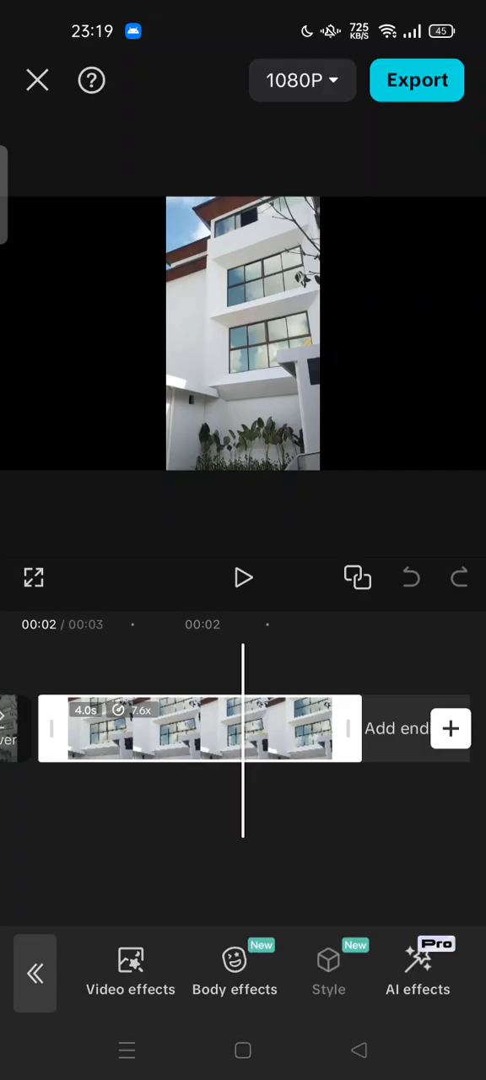
click(327, 970)
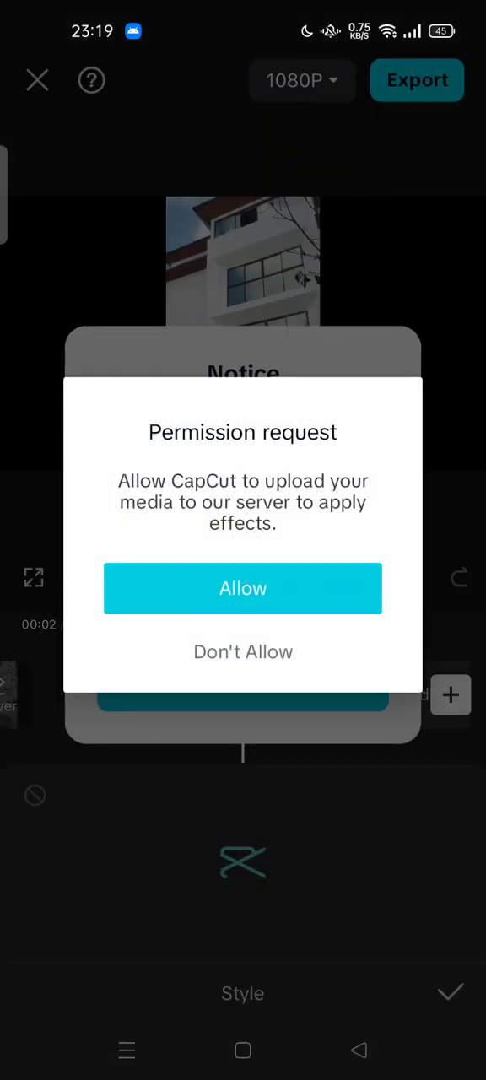
click(243, 587)
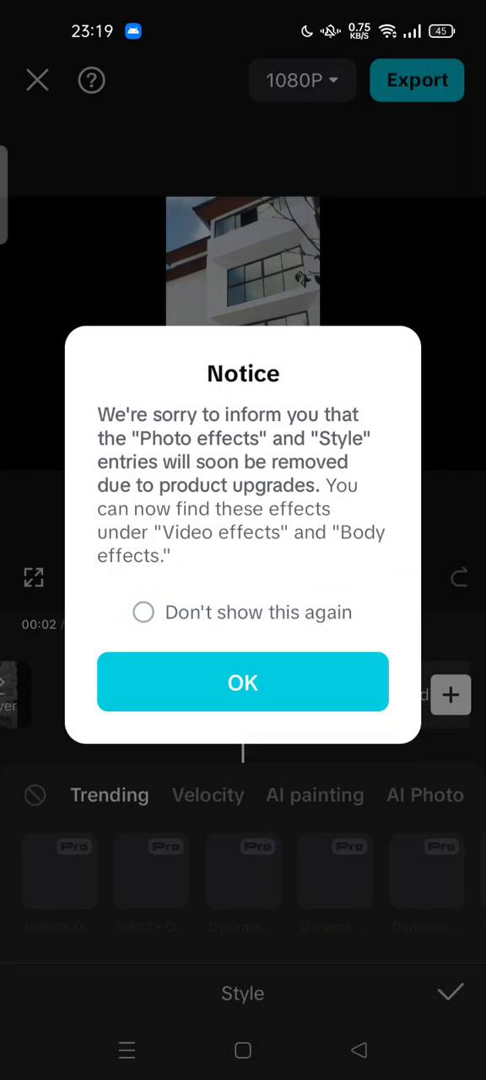
click(243, 681)
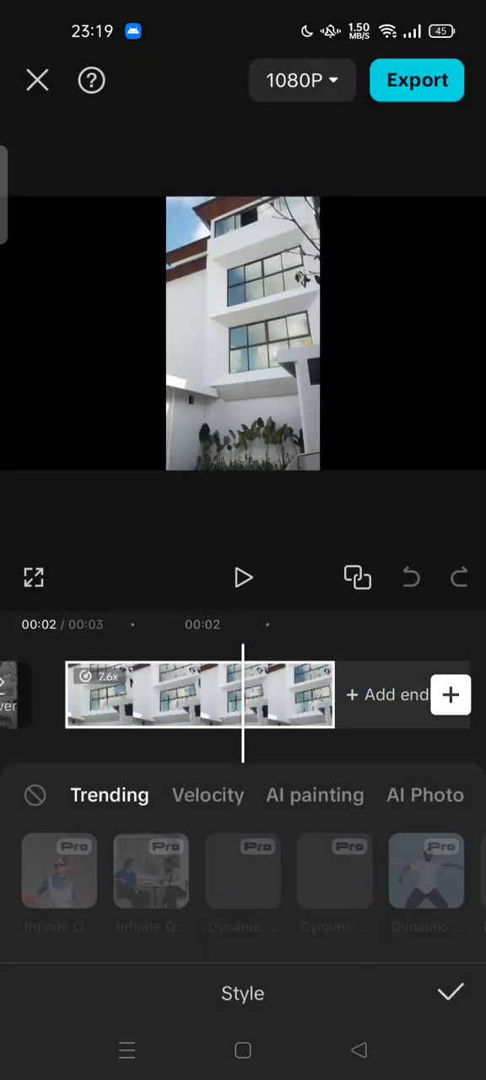
scroll(left, 3)
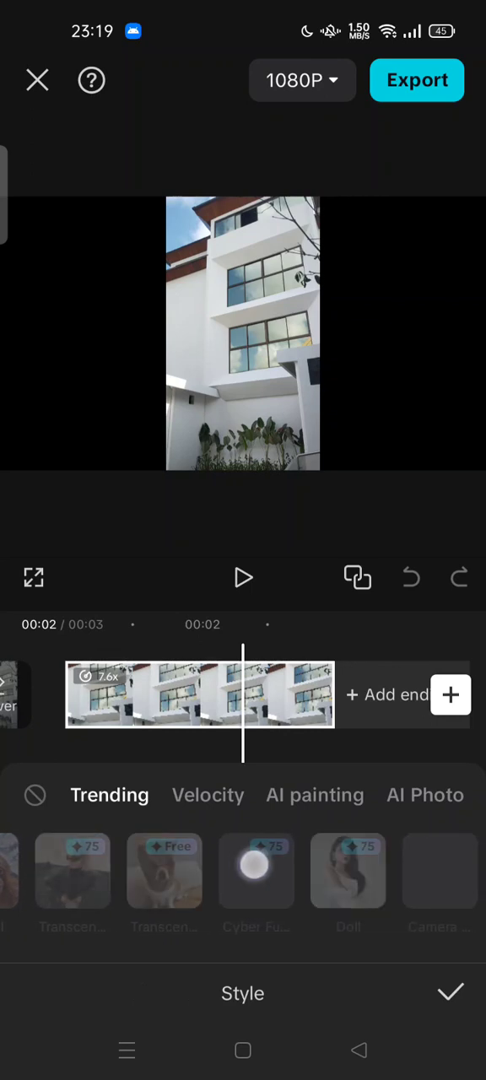
scroll(left, 3)
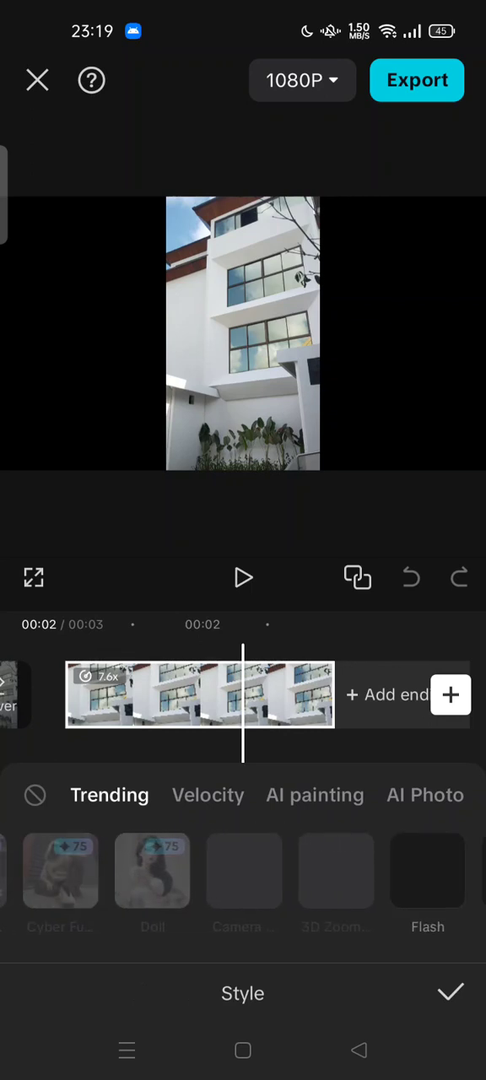
scroll(left, 3)
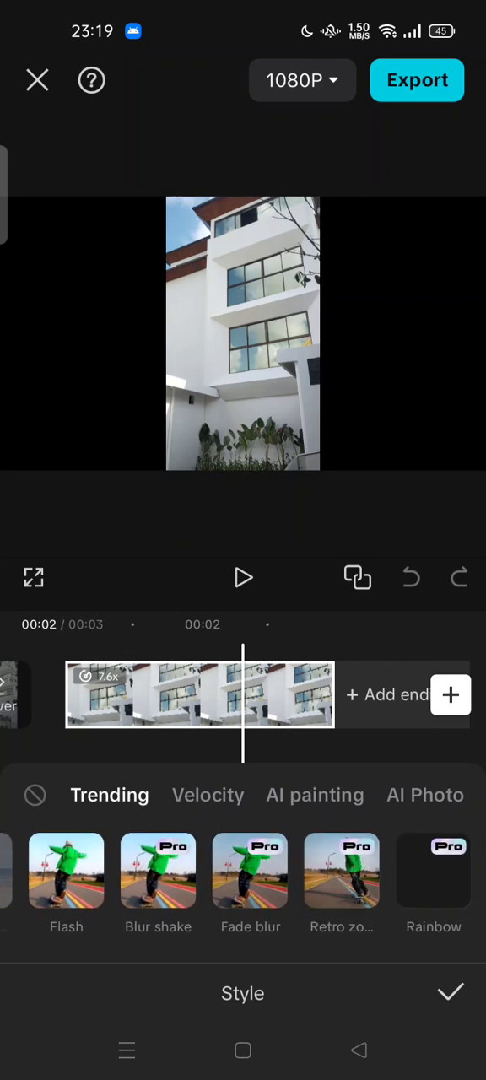
click(207, 795)
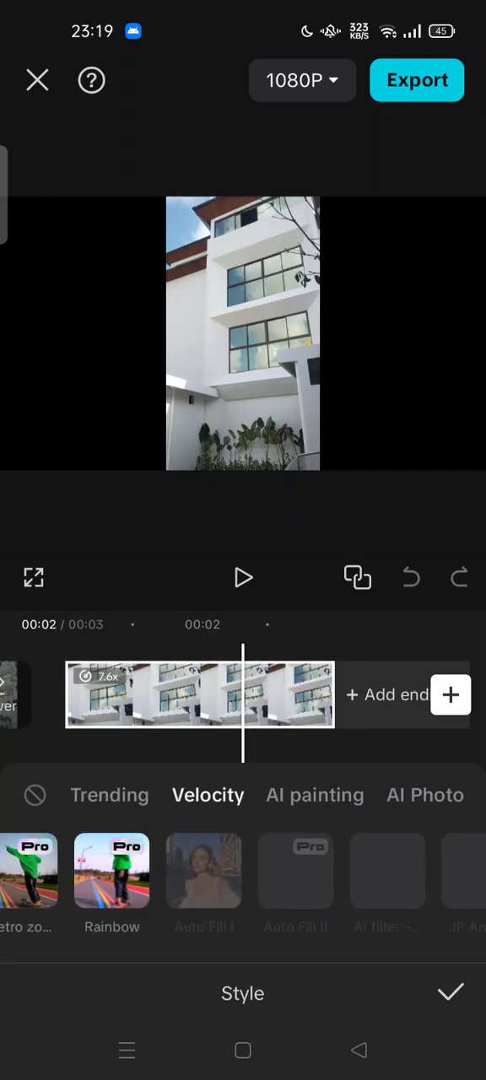
scroll(left, 3)
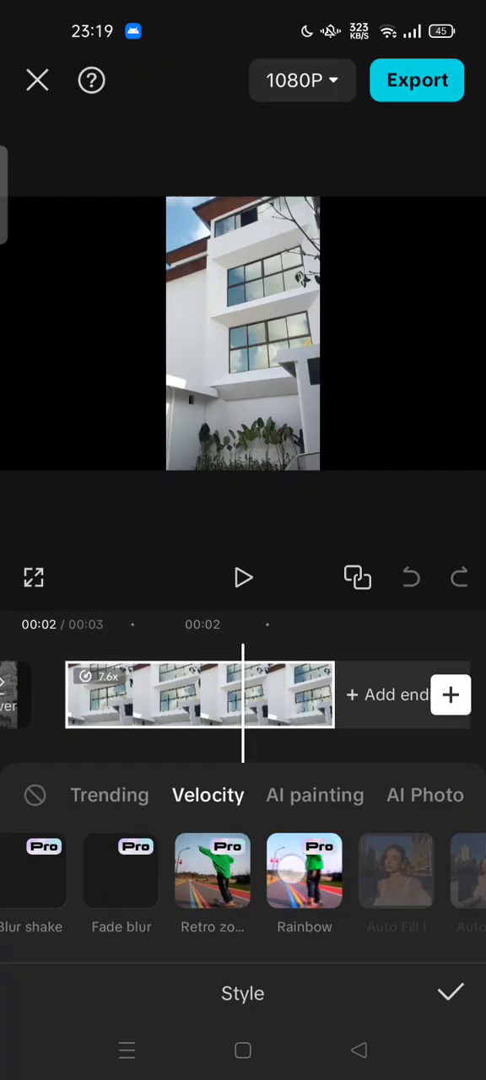
click(450, 992)
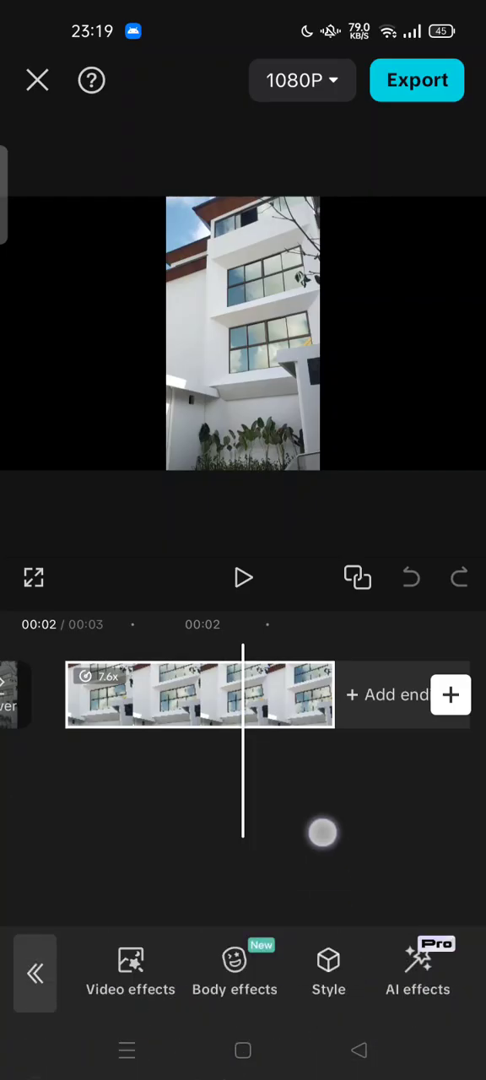
- Select the clip, reach its Filters panel and glance at the Adjust and video quality tabs
click(199, 695)
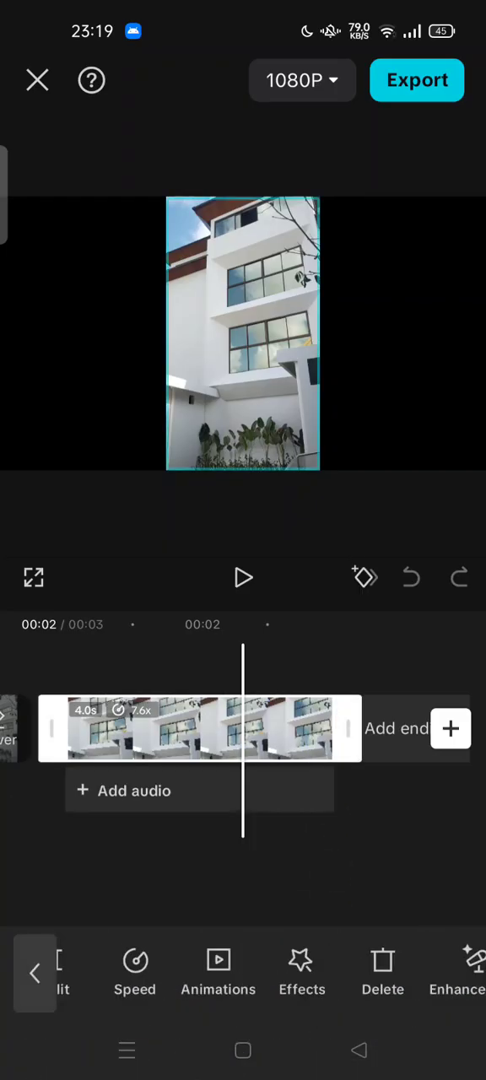
scroll(left, 3)
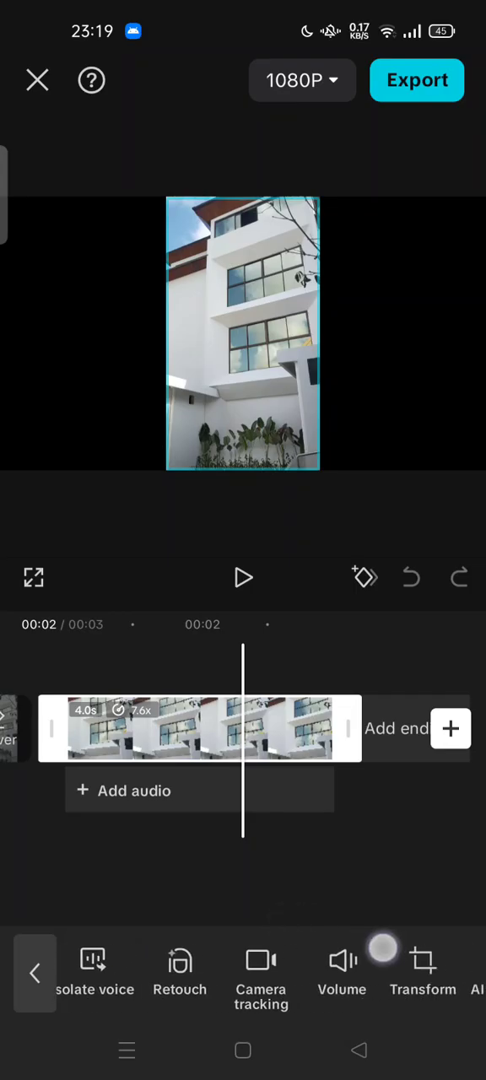
scroll(left, 3)
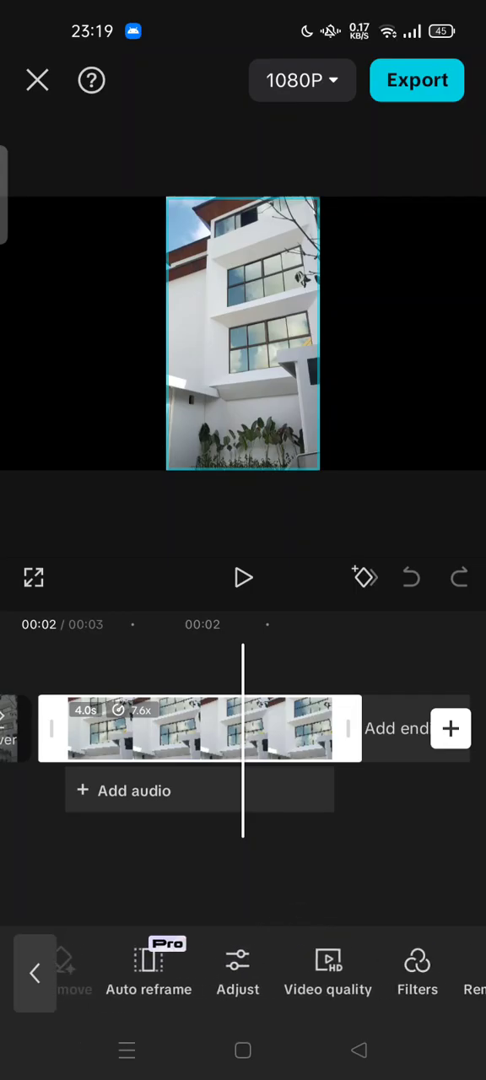
click(417, 970)
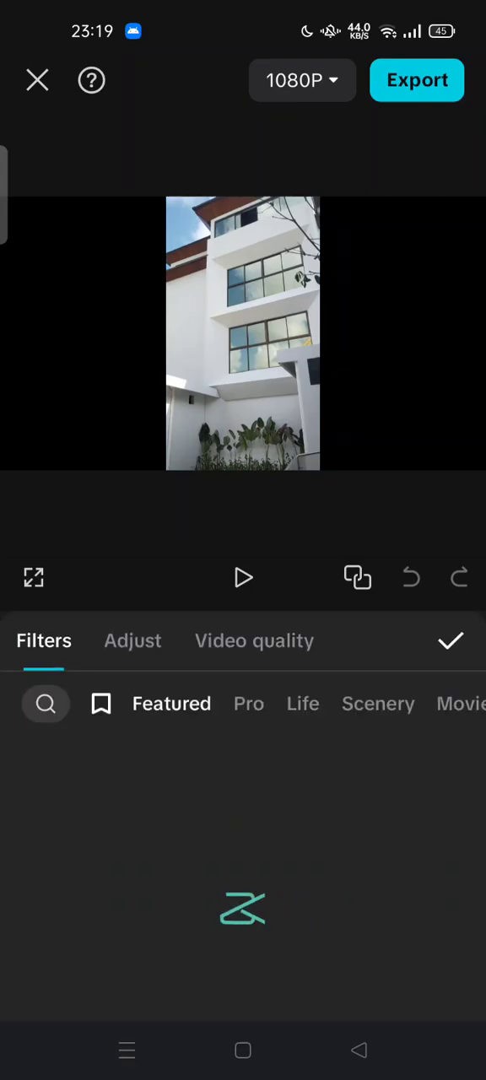
click(132, 641)
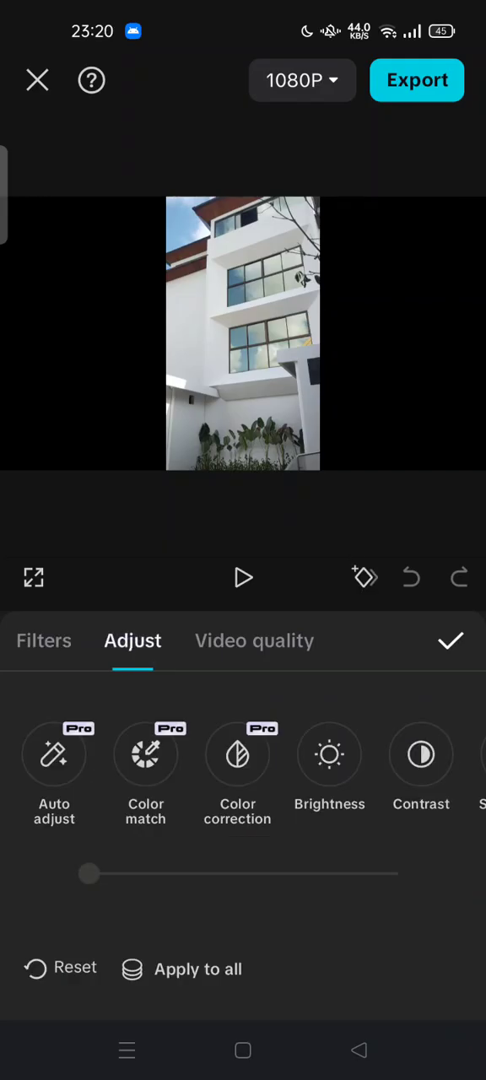
click(253, 641)
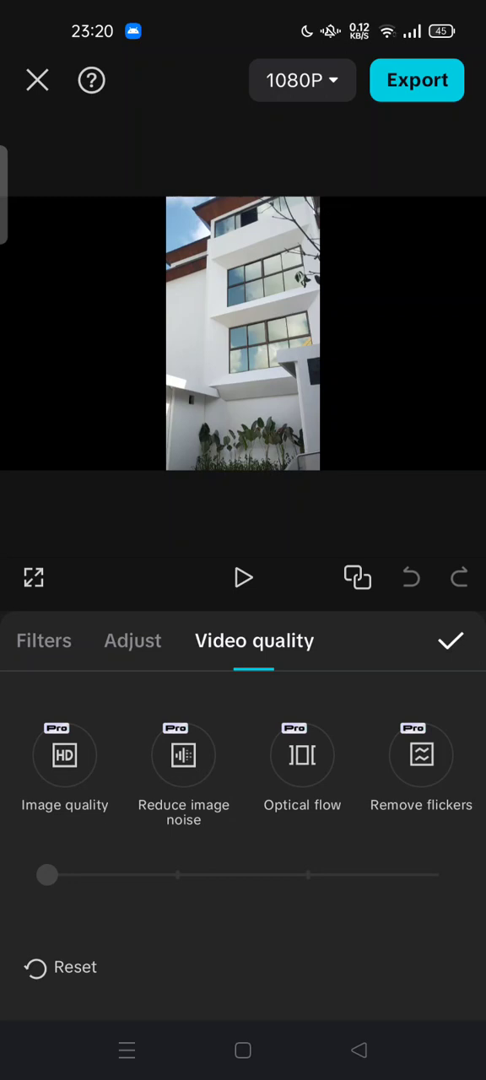
- Browse the colour adjustment icons, pick Brightness, then return to the filter gallery
click(132, 641)
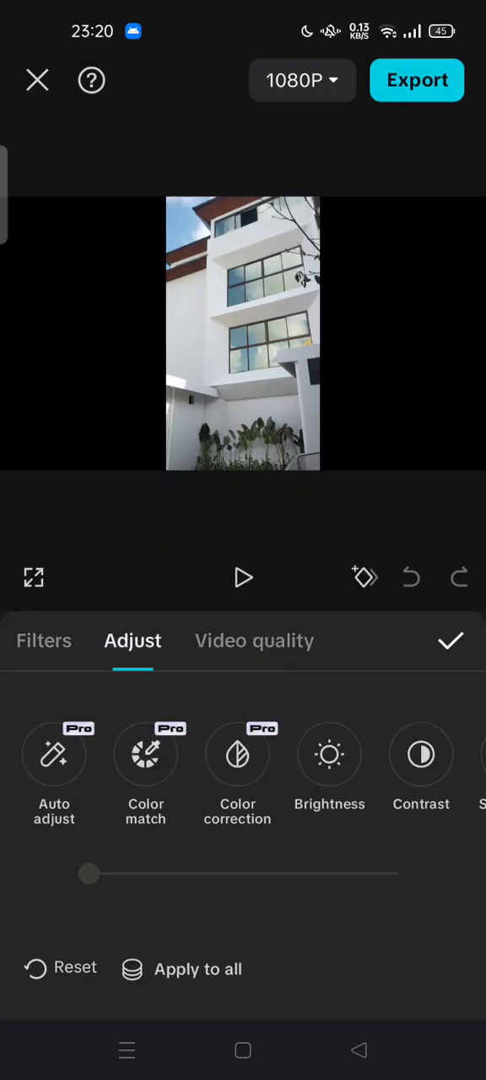
scroll(left, 3)
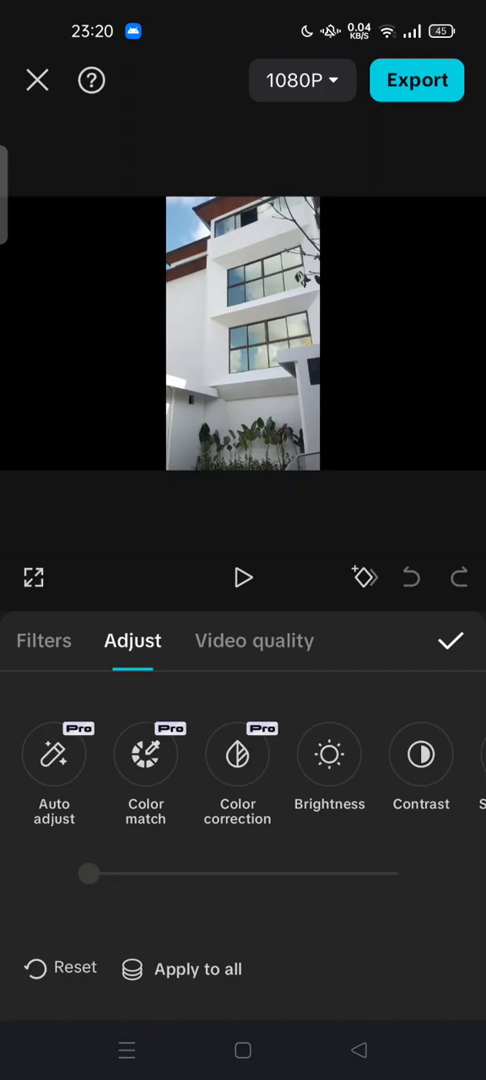
scroll(left, 3)
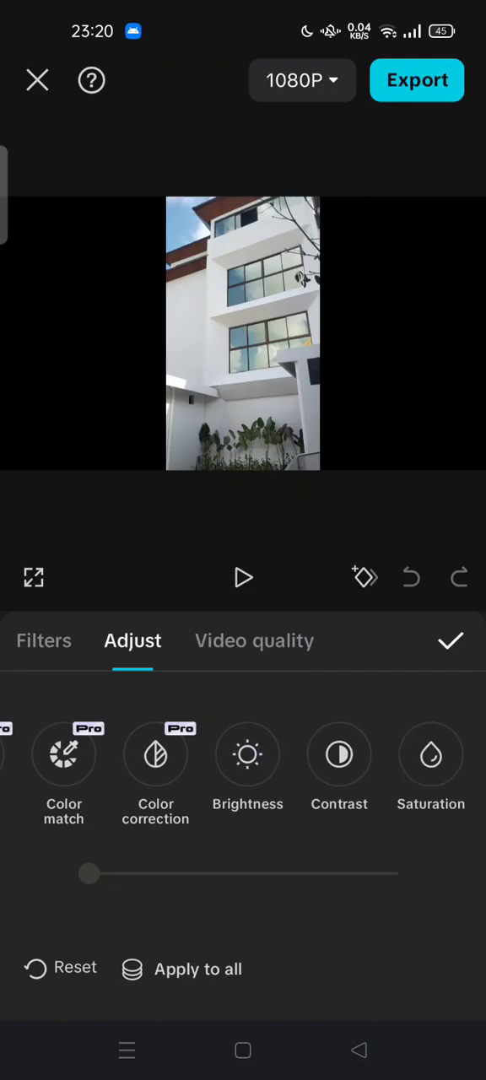
scroll(left, 3)
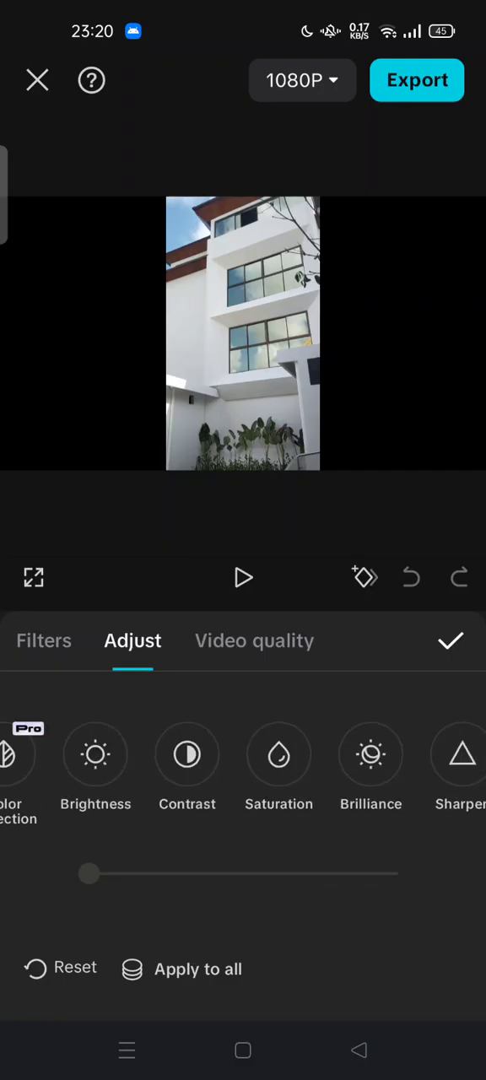
click(243, 756)
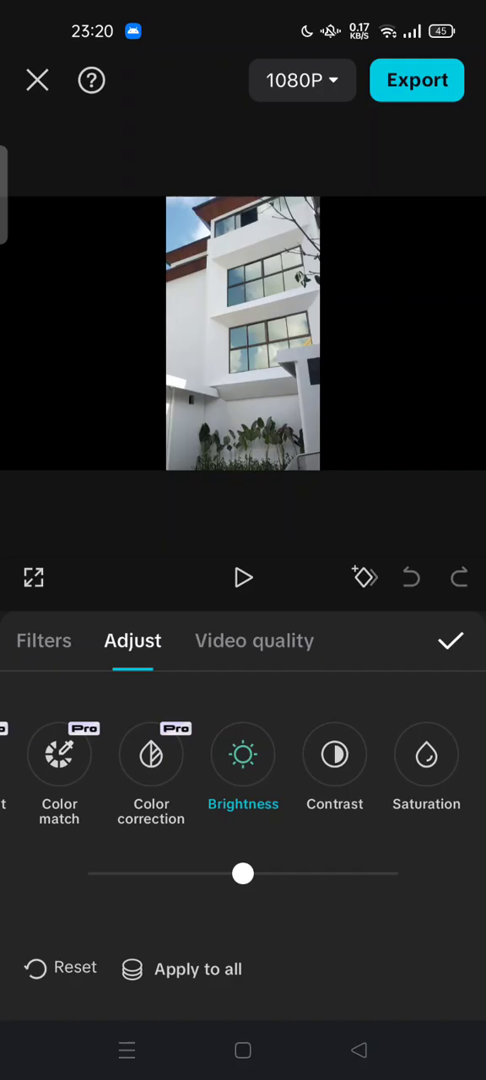
scroll(left, 3)
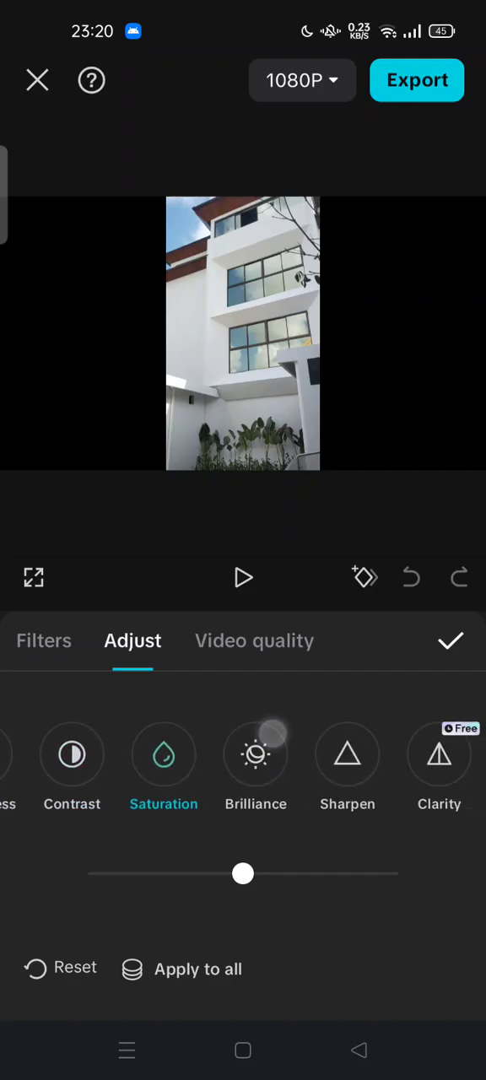
scroll(left, 3)
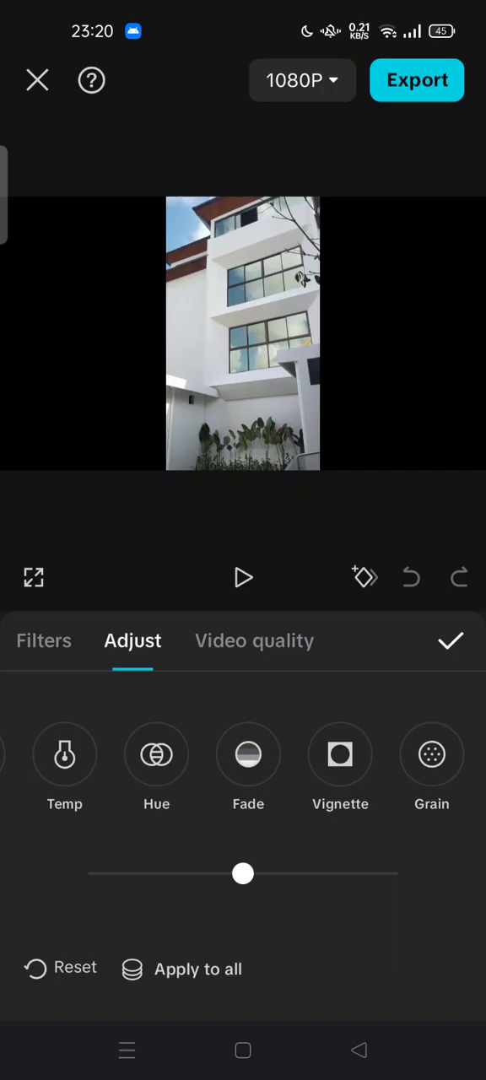
click(44, 641)
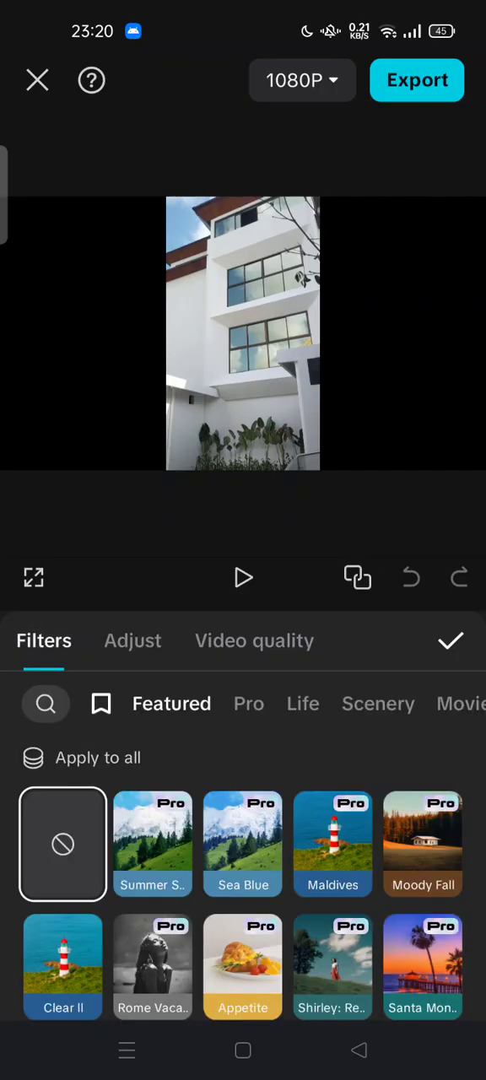
- Try the Sea Blue, Maldives and Moody Fall filters, lowering then raising Moody Fall's strength
scroll(down, 3)
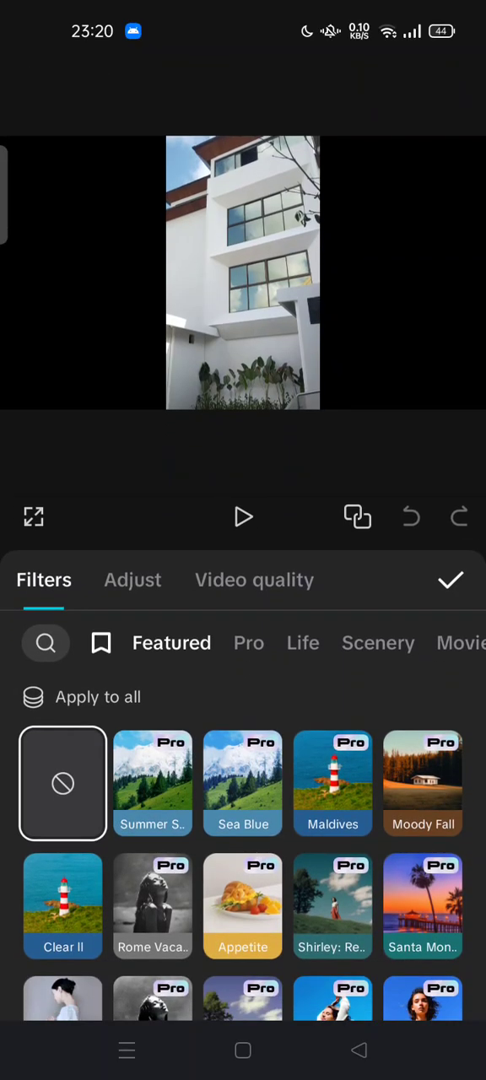
click(243, 783)
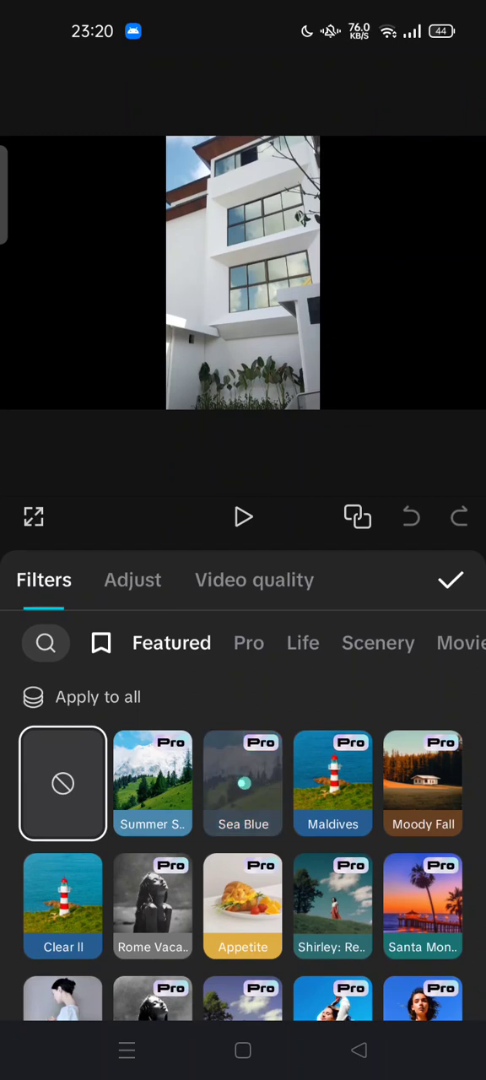
click(243, 783)
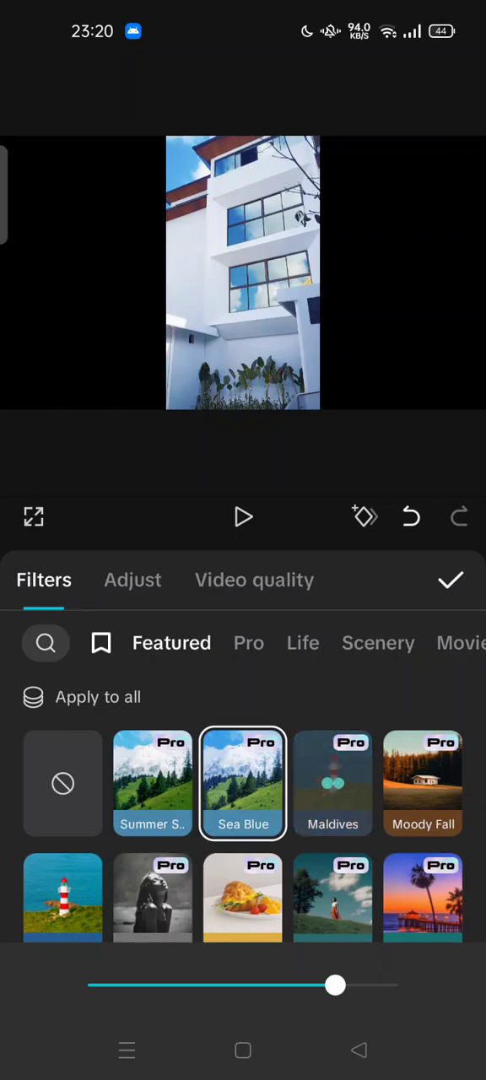
click(332, 783)
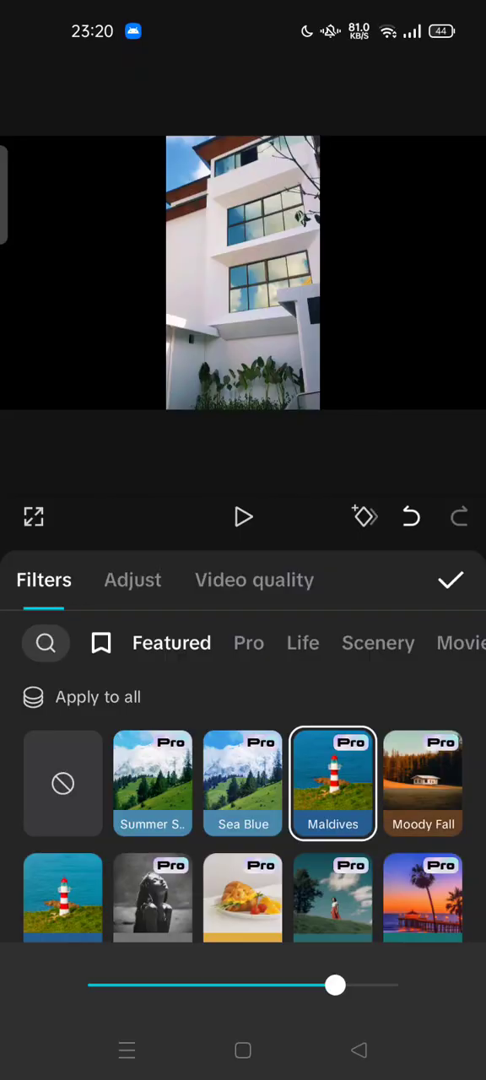
click(422, 782)
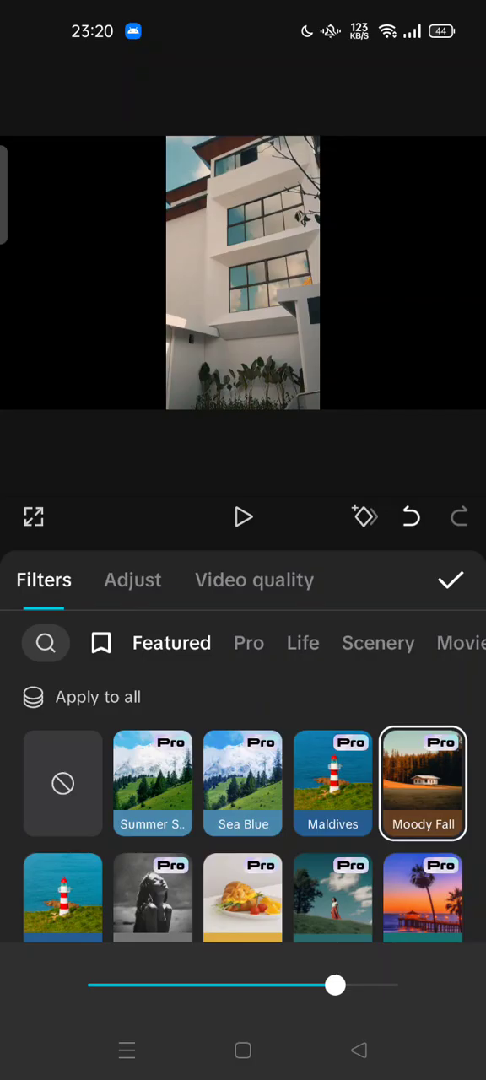
drag(334, 986, 217, 985)
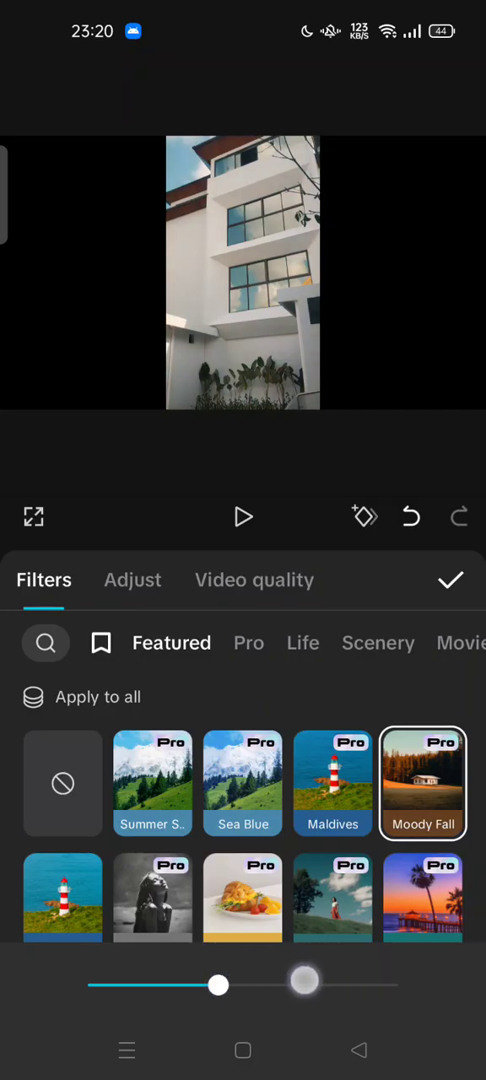
drag(218, 986, 320, 985)
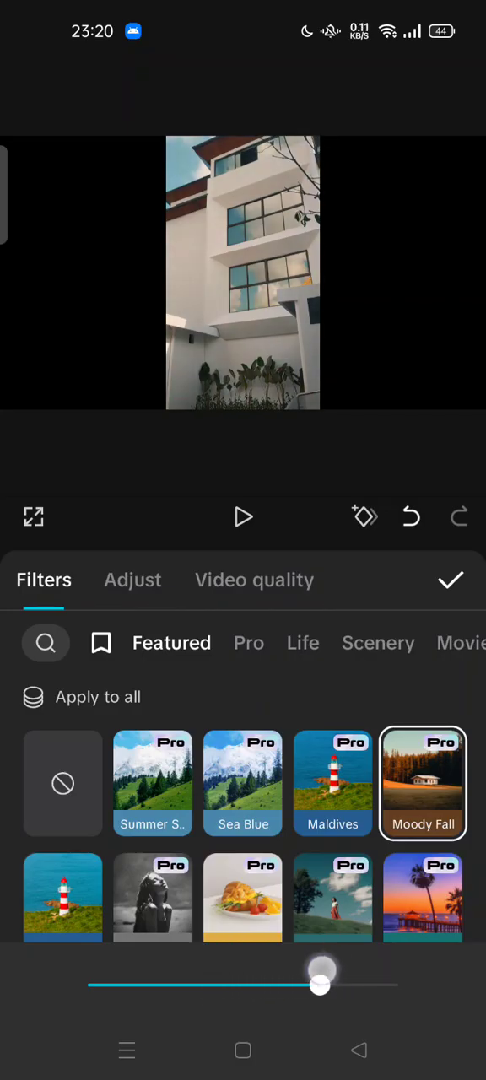
- Scroll the filter grid, choose the man-in-hat vintage filter and confirm it back to the timeline
scroll(down, 3)
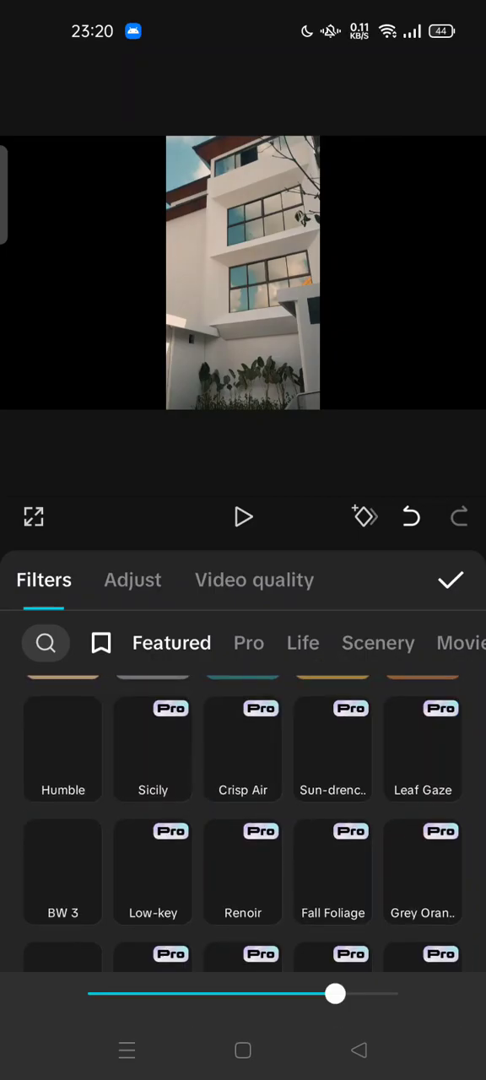
scroll(up, 3)
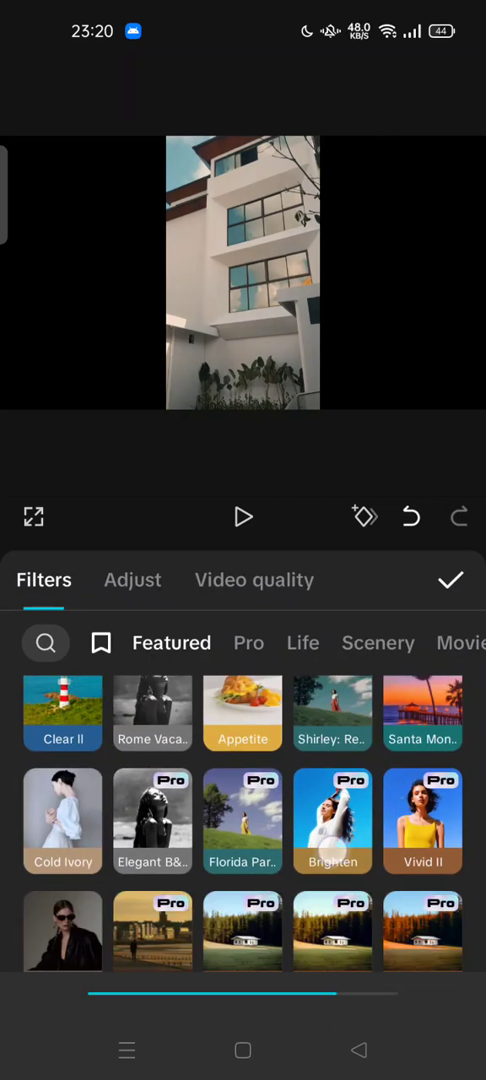
scroll(down, 3)
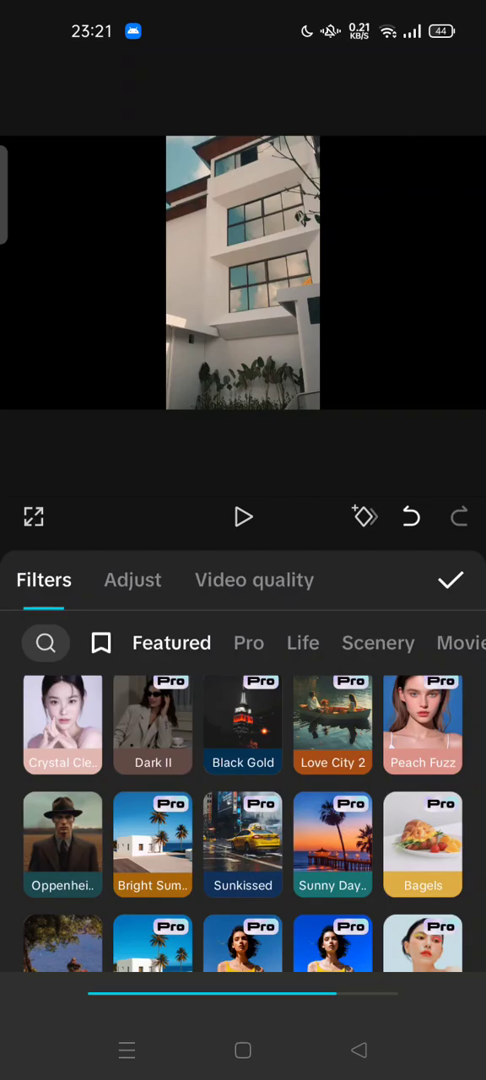
click(63, 843)
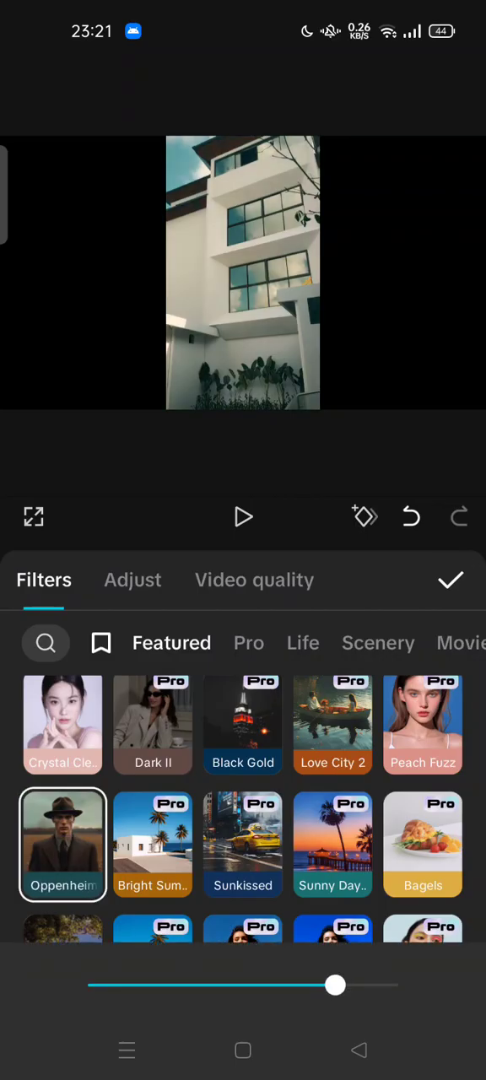
click(452, 581)
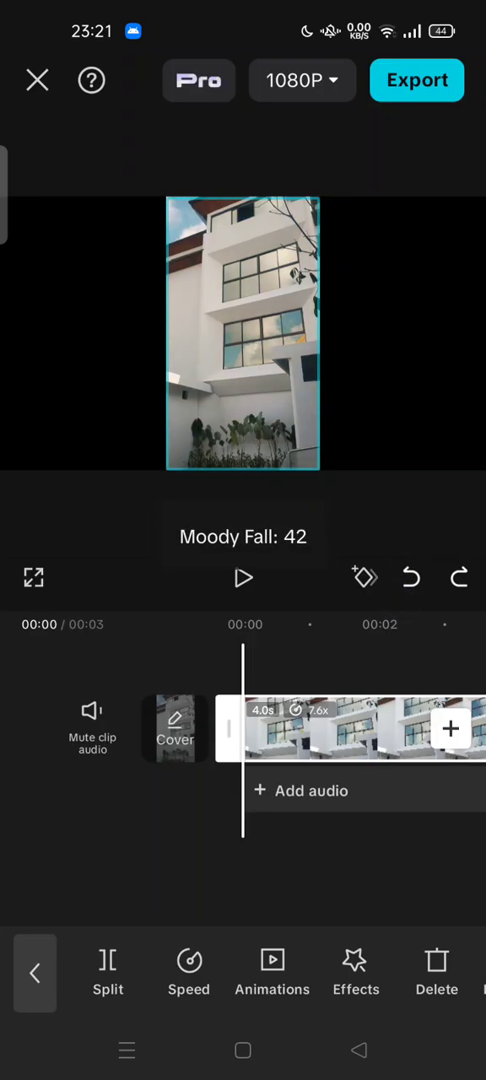
- Undo the last two filter changes so the clip shows the Sea Blue look again
click(408, 577)
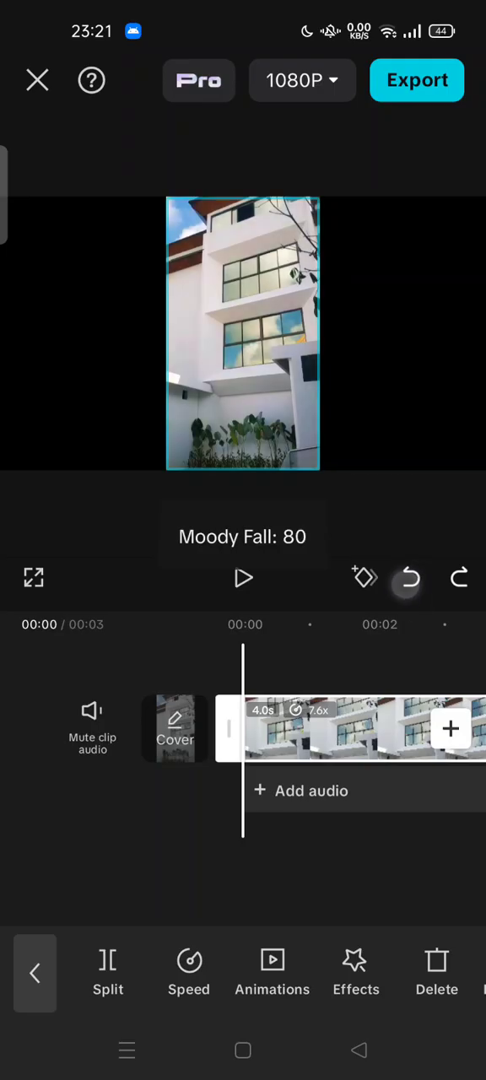
click(414, 577)
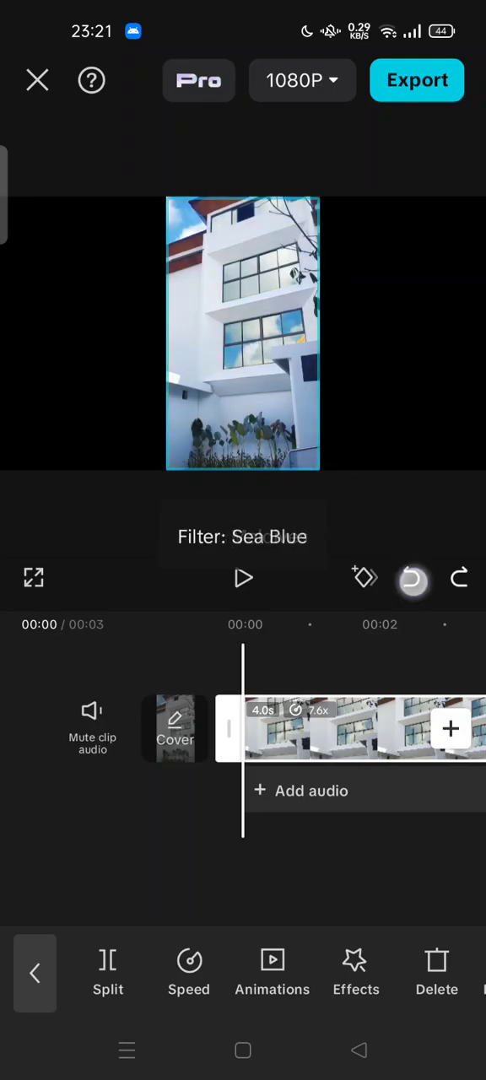